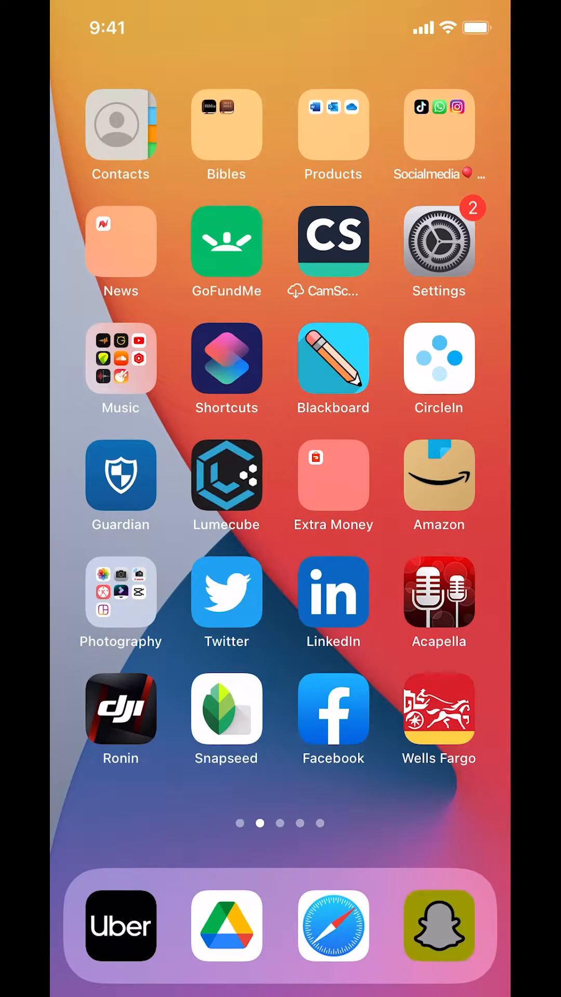
Step: Launch Snapchat from the dock so the camera screen appears
click(438, 927)
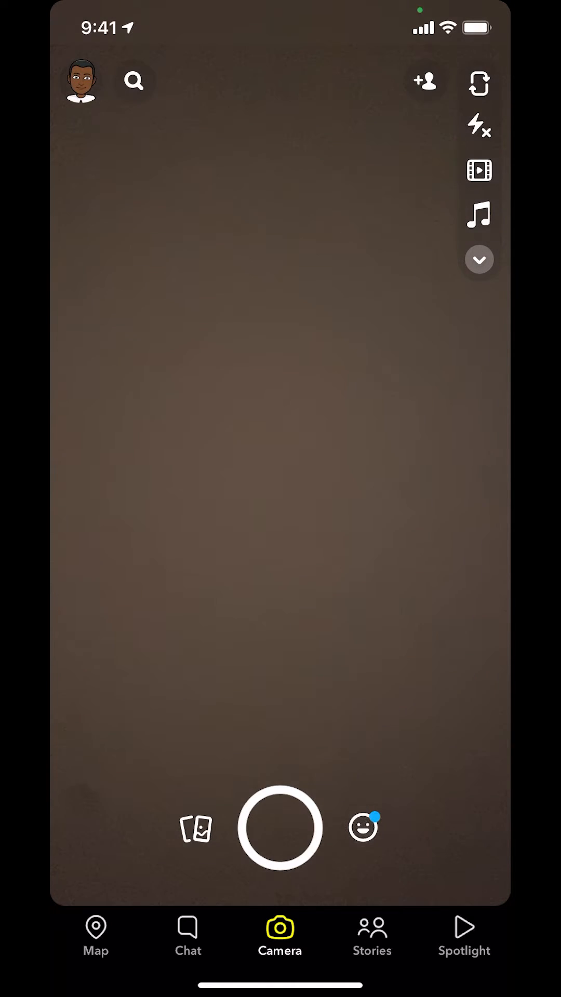
Step: Go to your own profile page via the Bitmoji avatar in the top-left corner
click(81, 82)
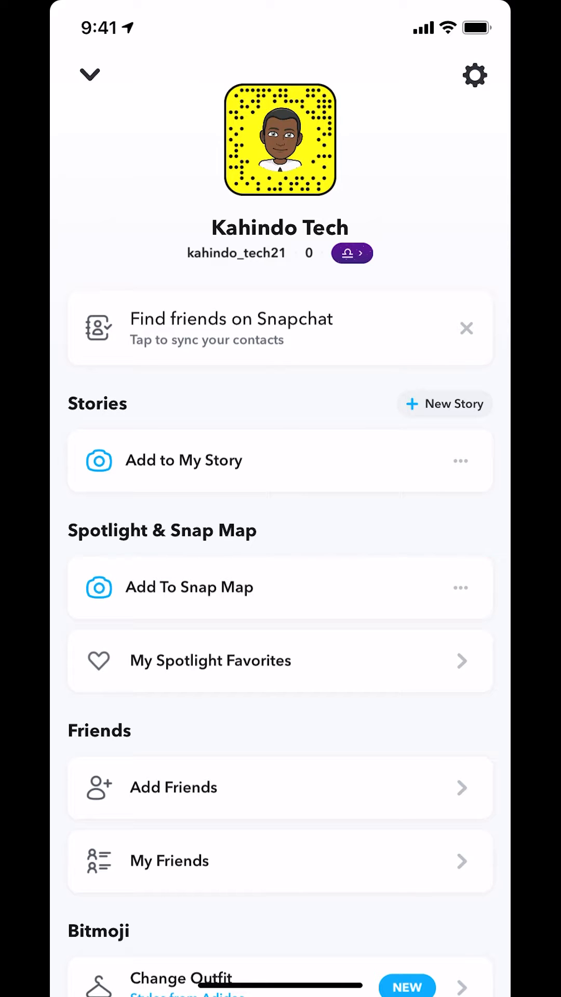
Step: Open Settings from the gear icon on the profile page
click(474, 75)
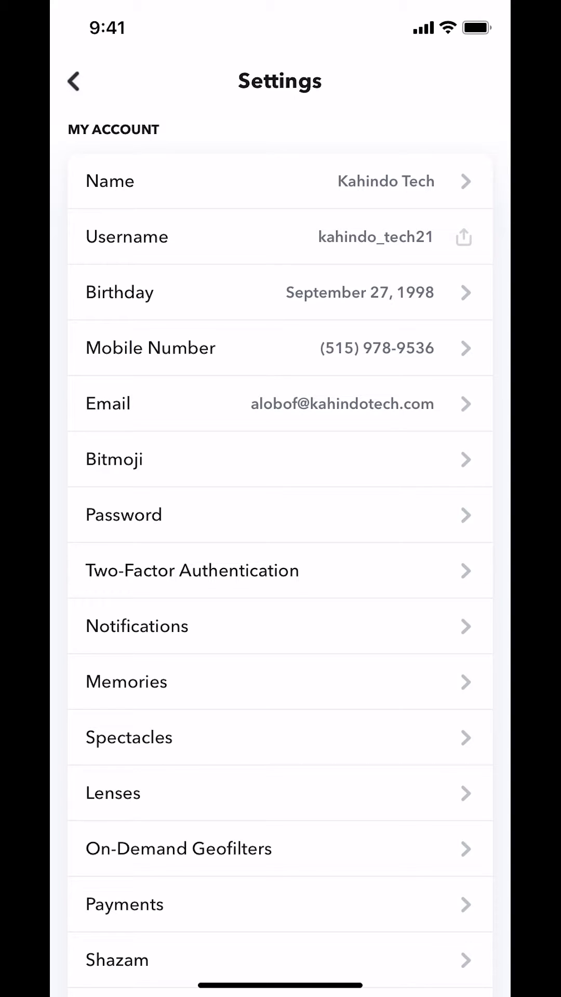
Step: Open Two-Factor Authentication under My Account in Settings
click(196, 572)
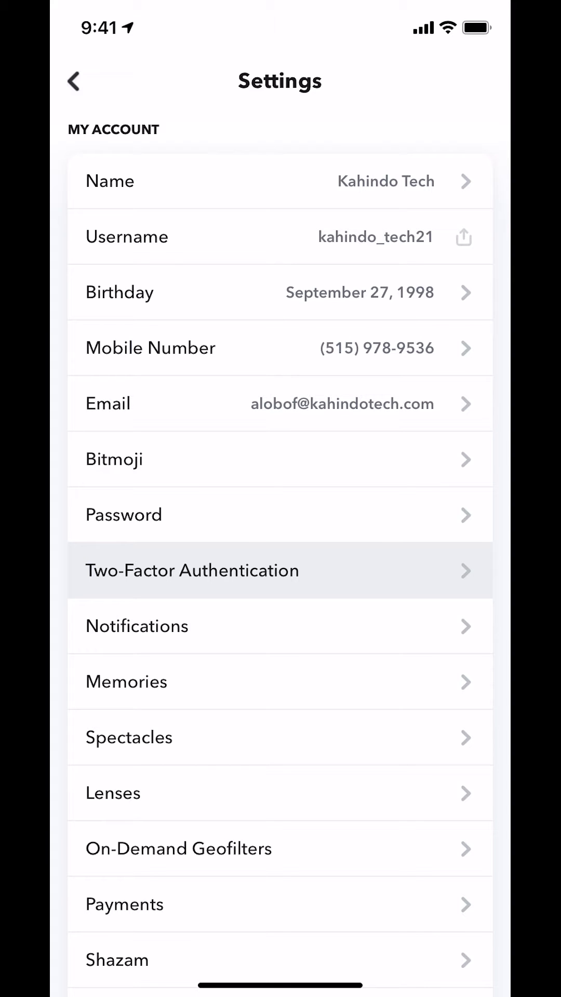
click(191, 572)
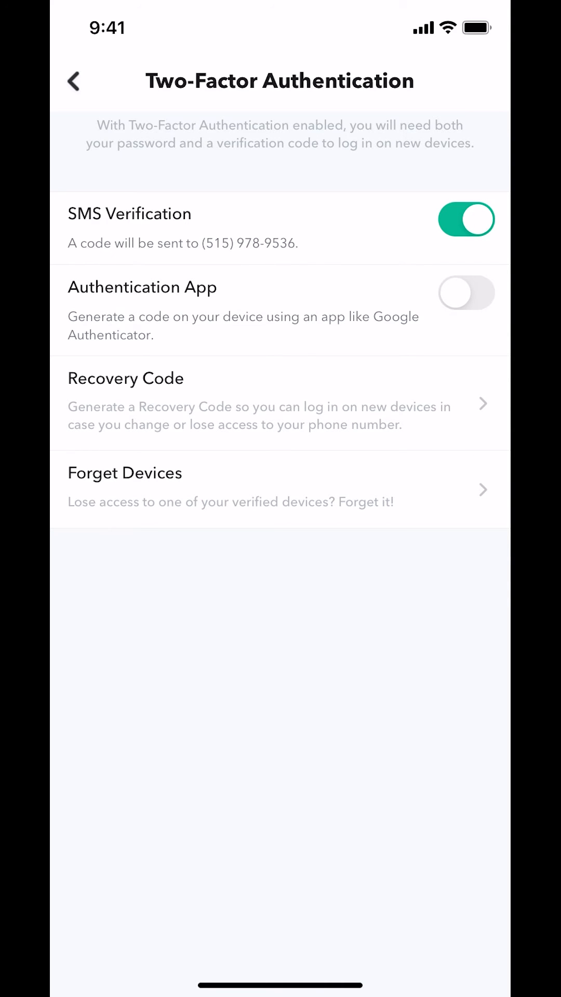
Step: Switch SMS Verification off, confirm with Okay, and return to the Settings list
click(465, 221)
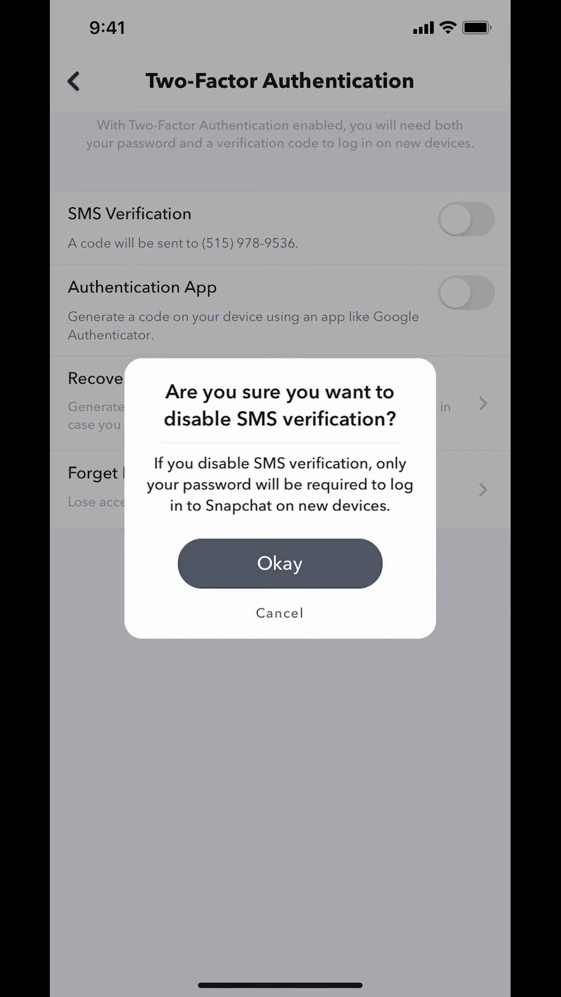
click(280, 563)
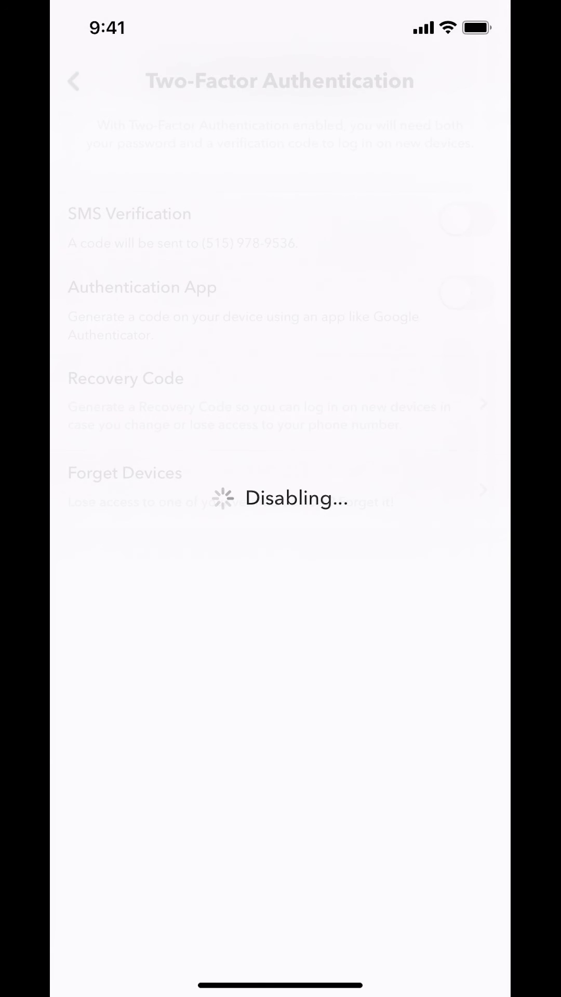
click(73, 81)
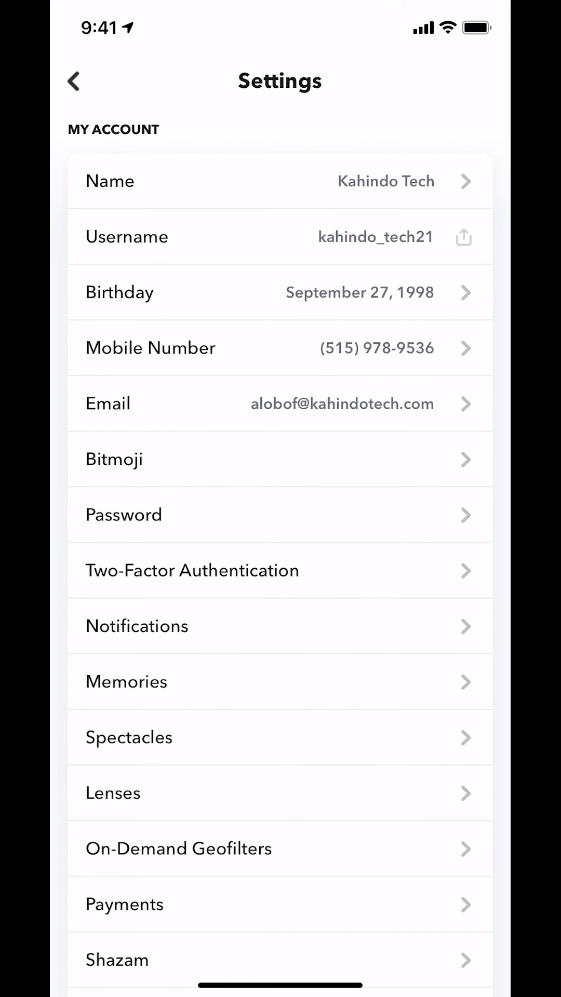